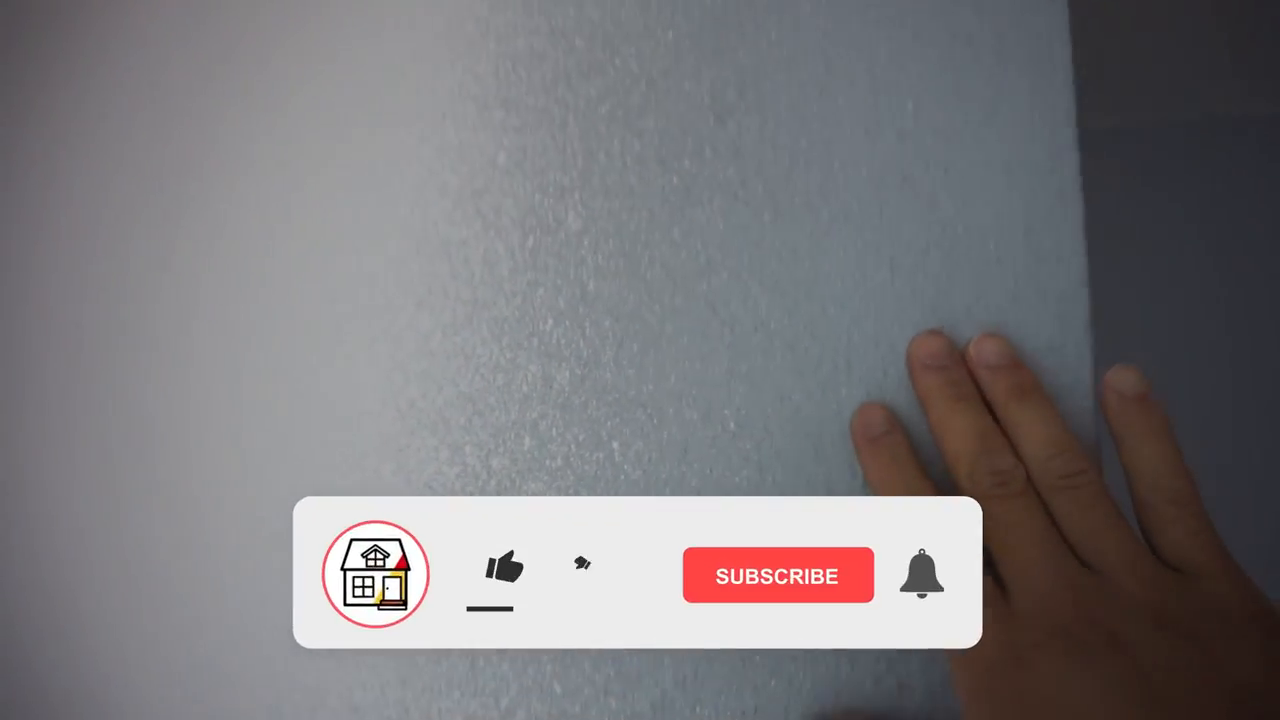
Step: Like the video, subscribe to the channel, and enable its notification bell
{"action": "left_click", "coordinate": [500, 570]}
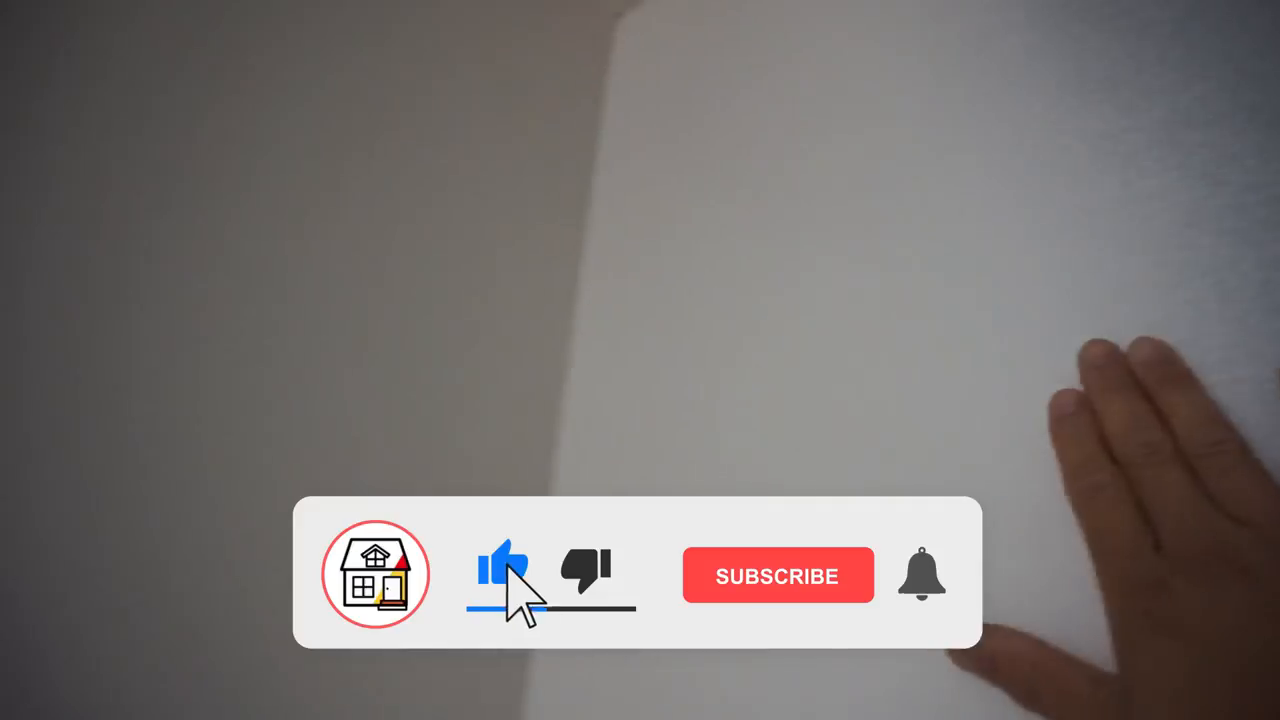
{"action": "left_click", "coordinate": [778, 576]}
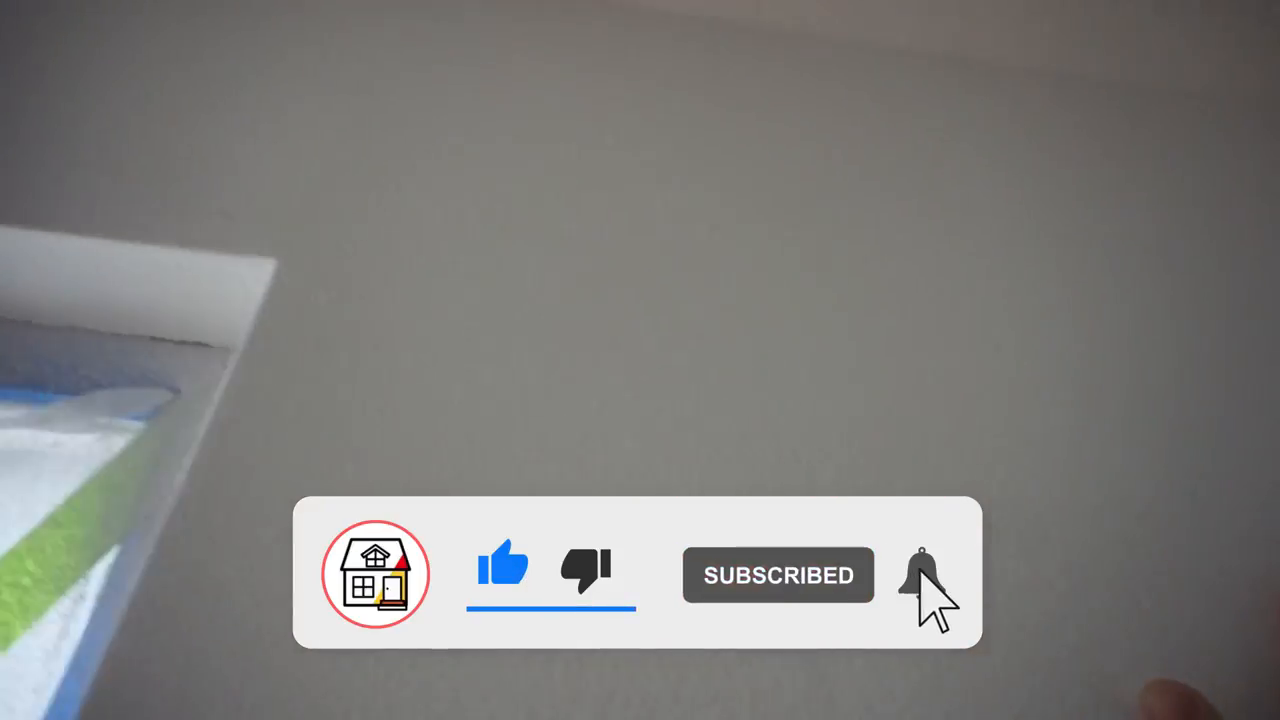
{"action": "left_click", "coordinate": [920, 576]}
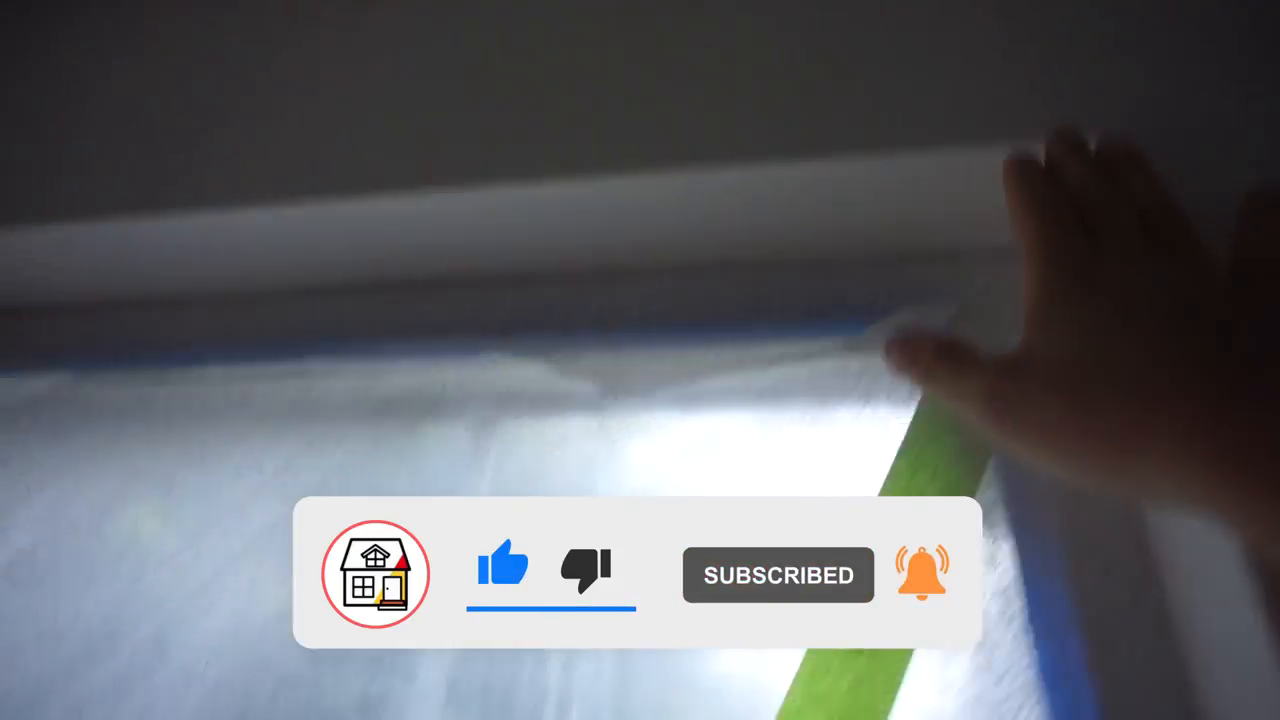